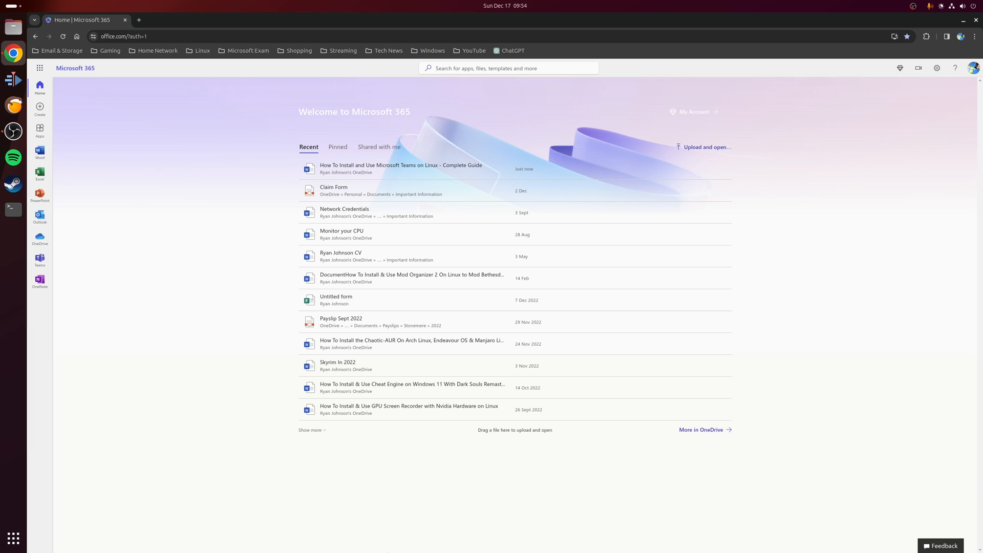
mouse_move(344, 550)
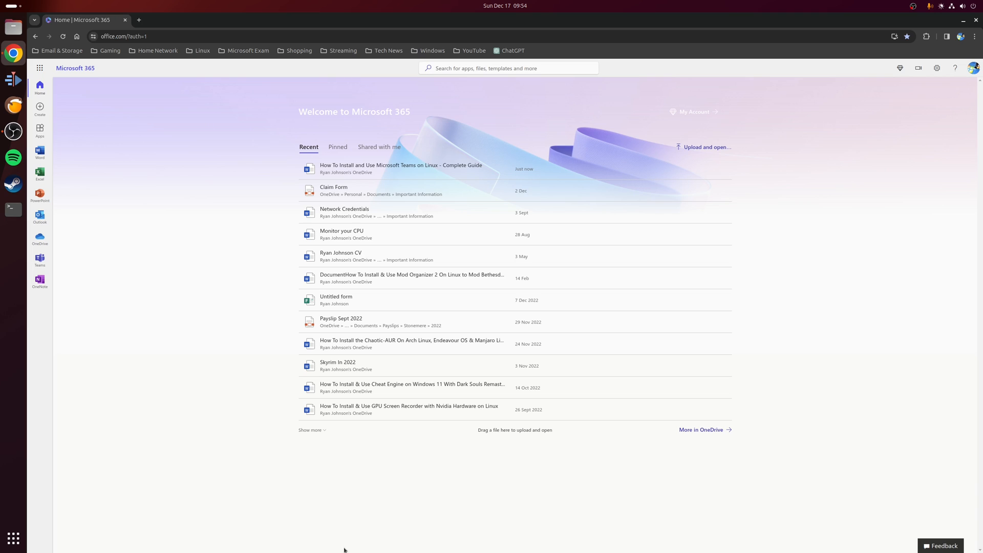
mouse_move(40, 260)
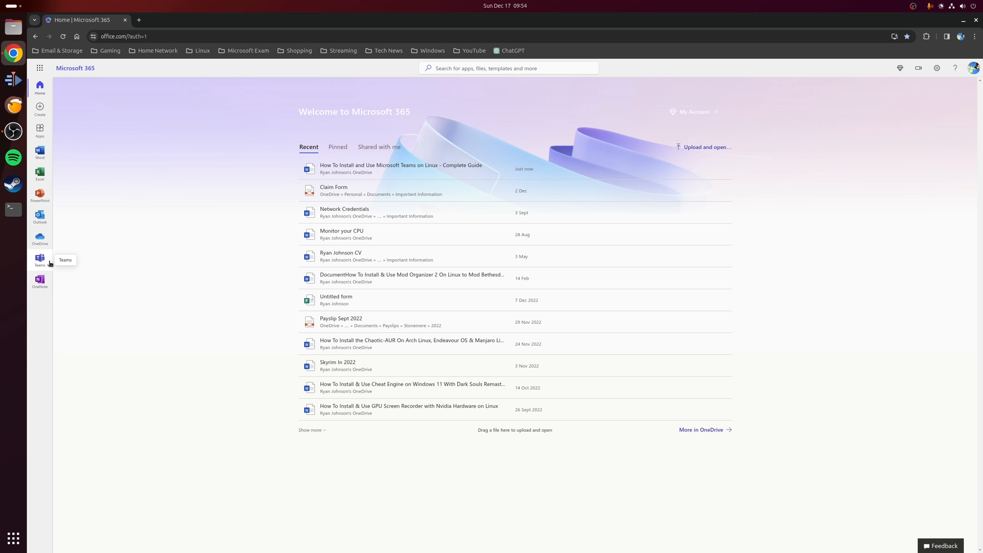
Step: Bring up the teams-for-linux README's Downloads and Debian/Ubuntu install section
click(40, 258)
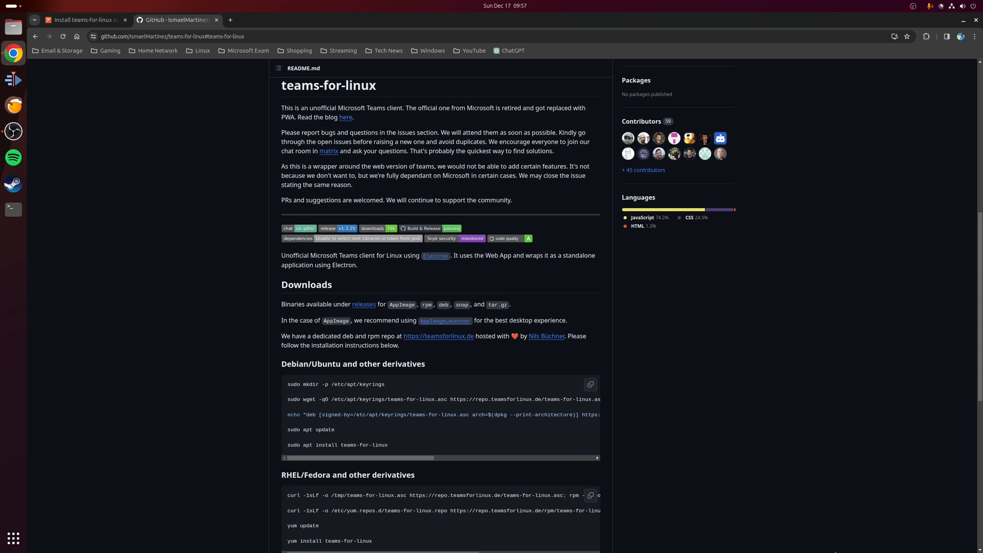
mouse_move(185, 311)
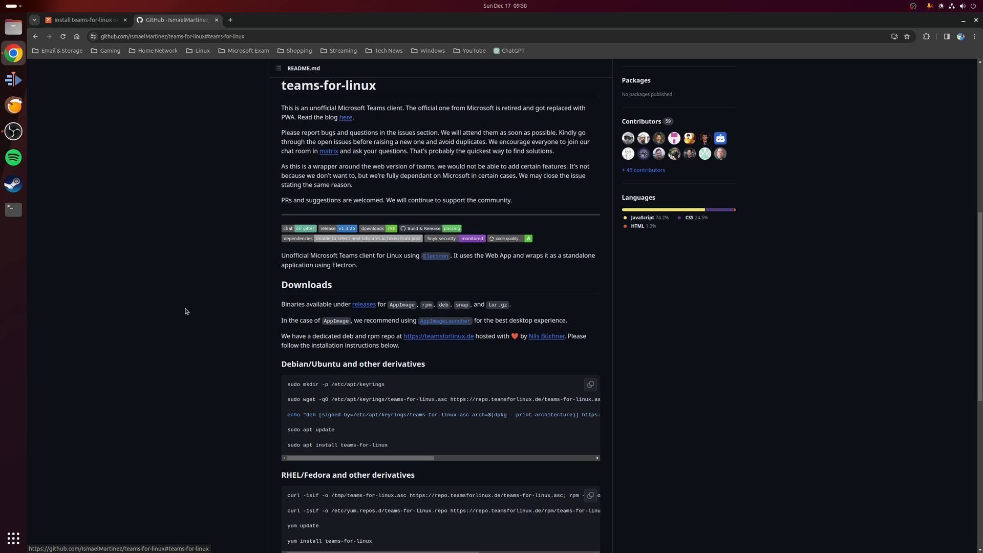
Step: View the release 1.3.25 assets, including the amd64 .deb package
click(363, 305)
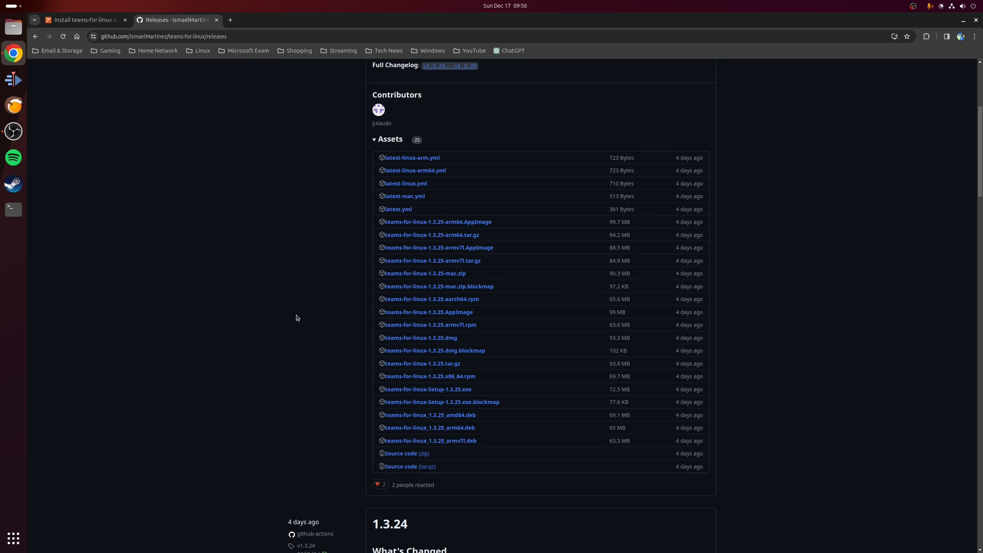
scroll(up, 3)
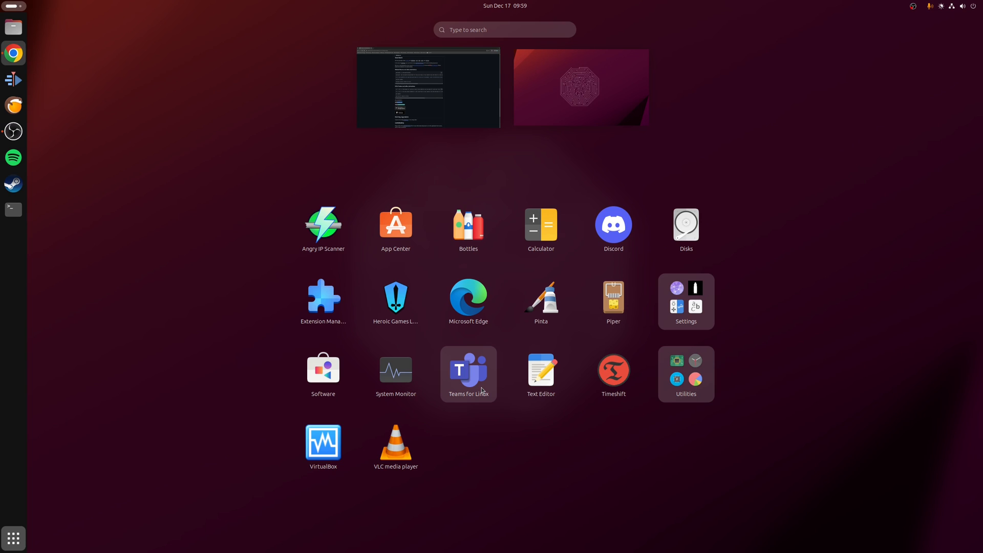
Step: Start Teams for Linux from the Ubuntu application grid
click(468, 367)
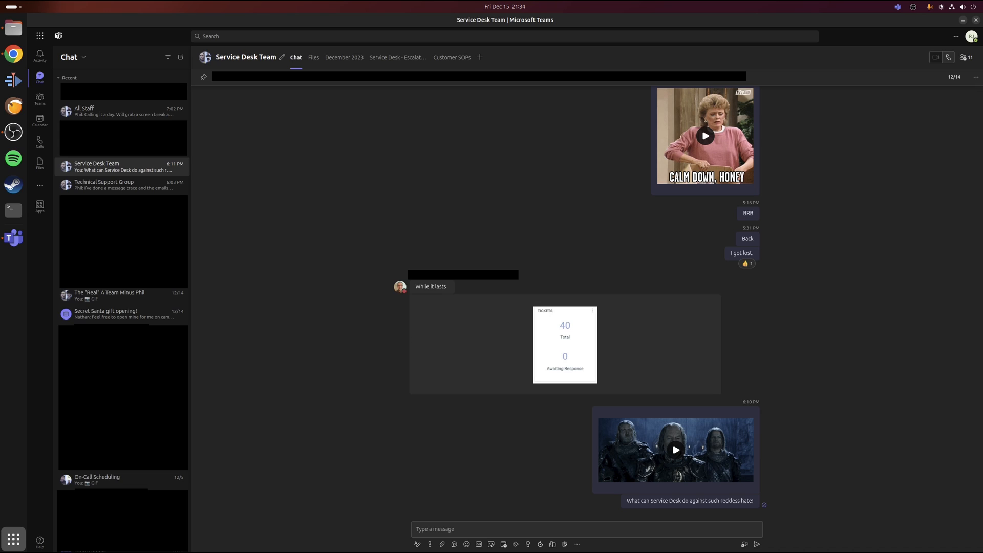
Step: Show the December 2023 work-week calendar instead of the Service Desk Team chat
click(314, 58)
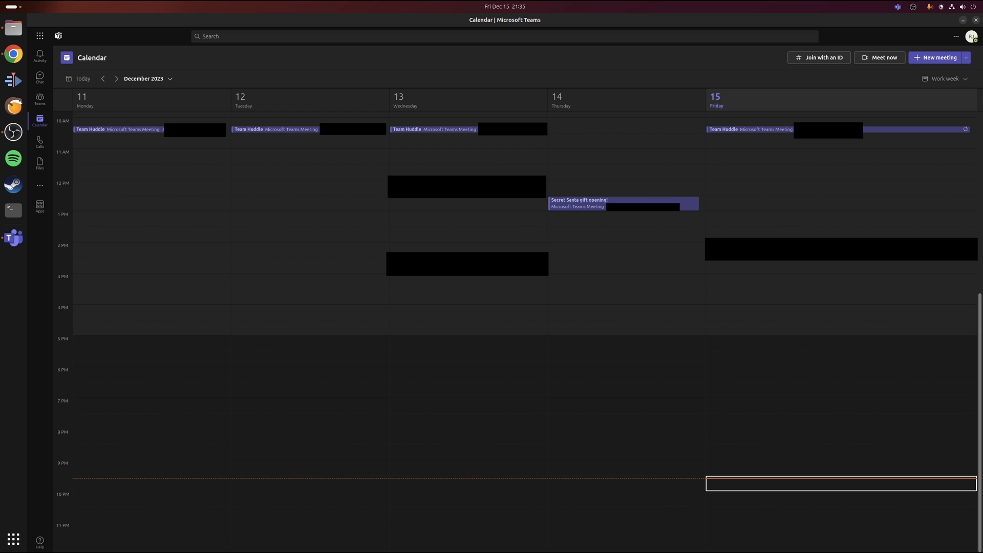
click(14, 54)
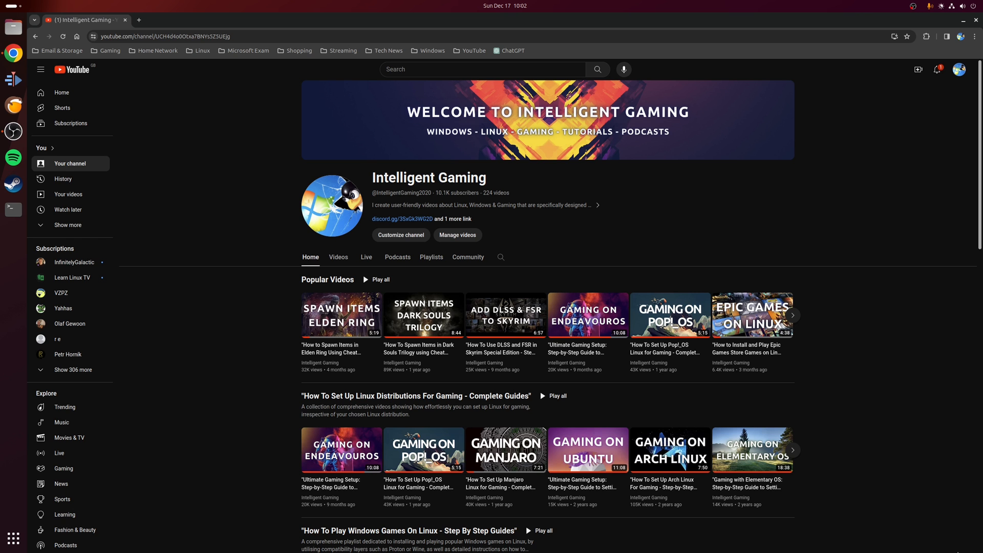